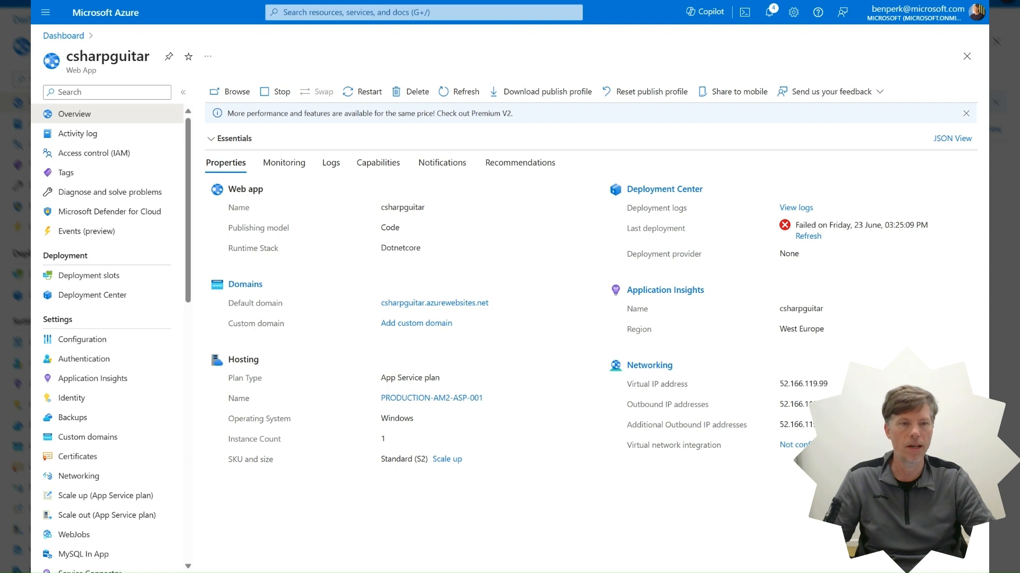
mouse_move(347, 198)
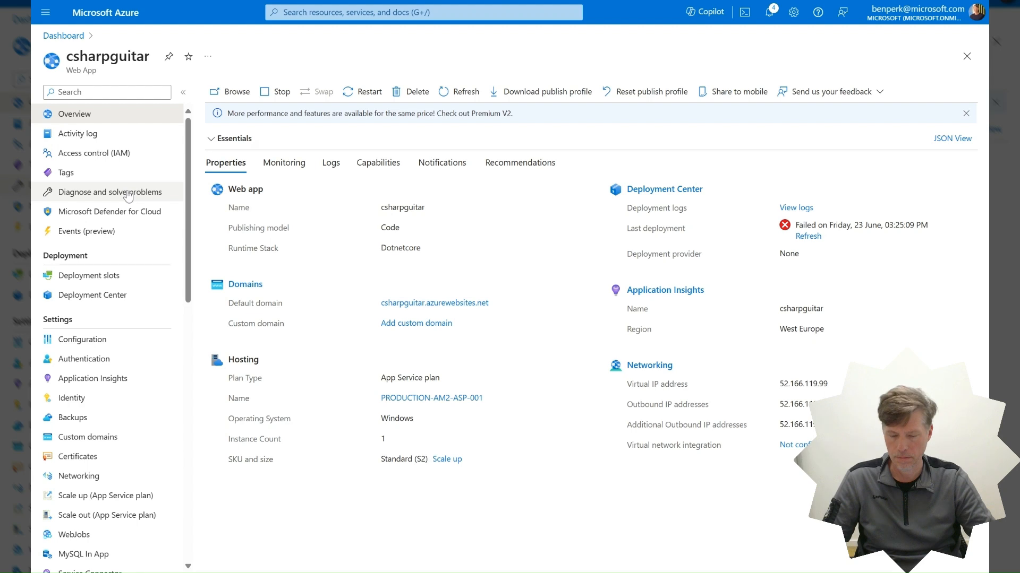
Go to the csharpguitar web app's Diagnose and solve problems page
click(109, 193)
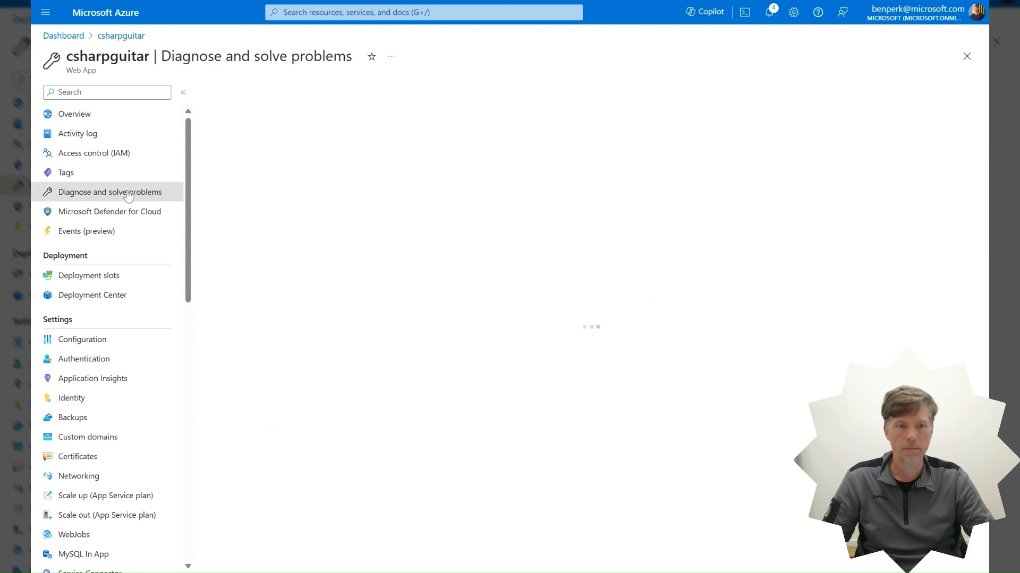
Open the Diagnostic Tools card under Troubleshooting categories
click(110, 193)
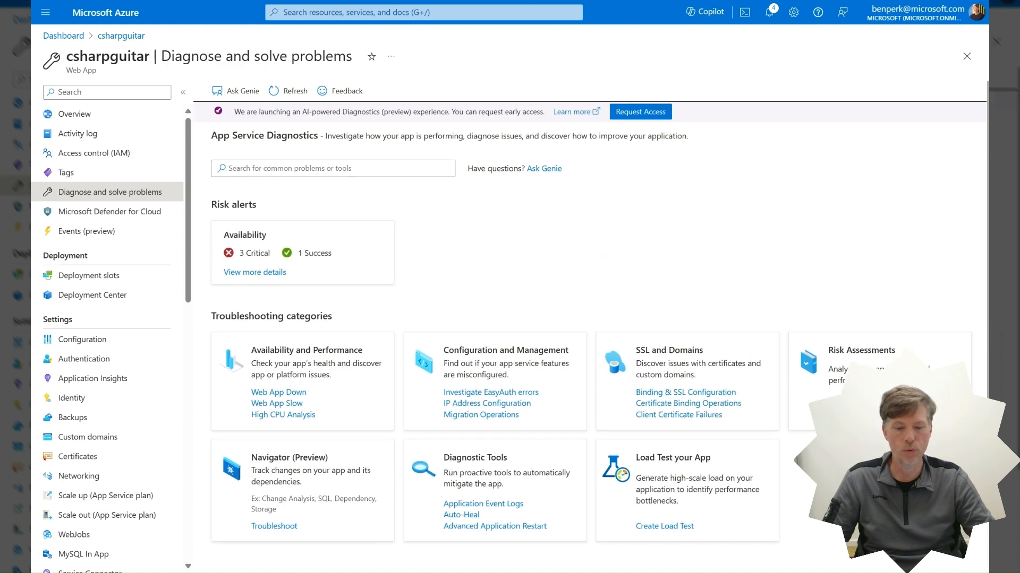
mouse_move(545, 462)
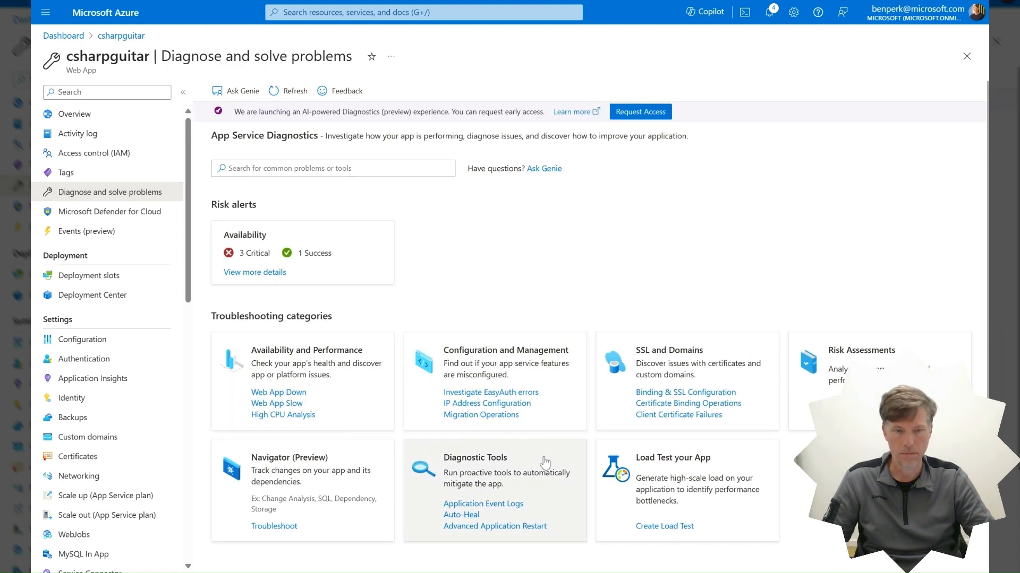
click(474, 456)
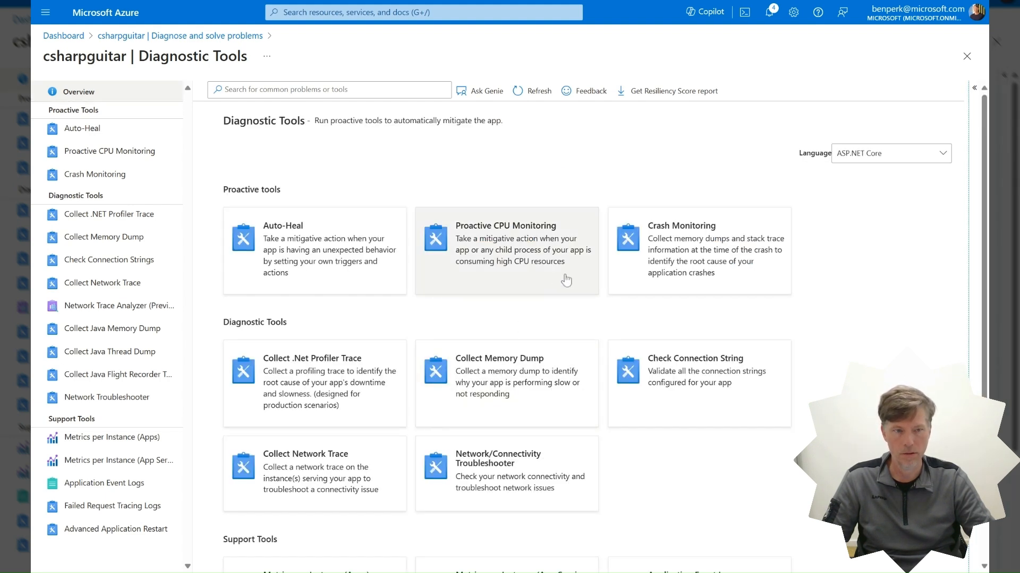
Set Proactive CPU Monitoring to Temporarily-On, showing its trigger settings
click(506, 251)
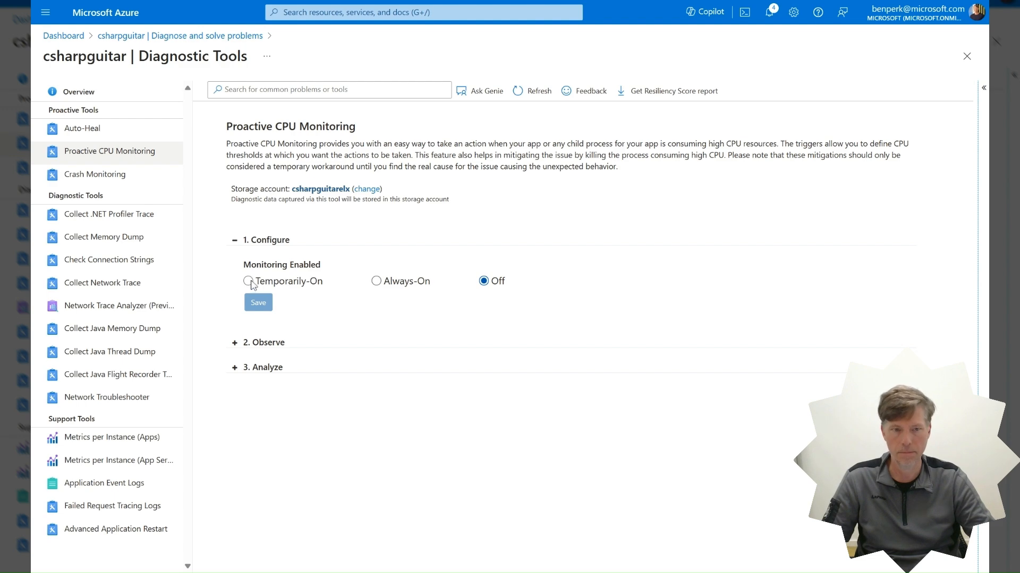
click(247, 281)
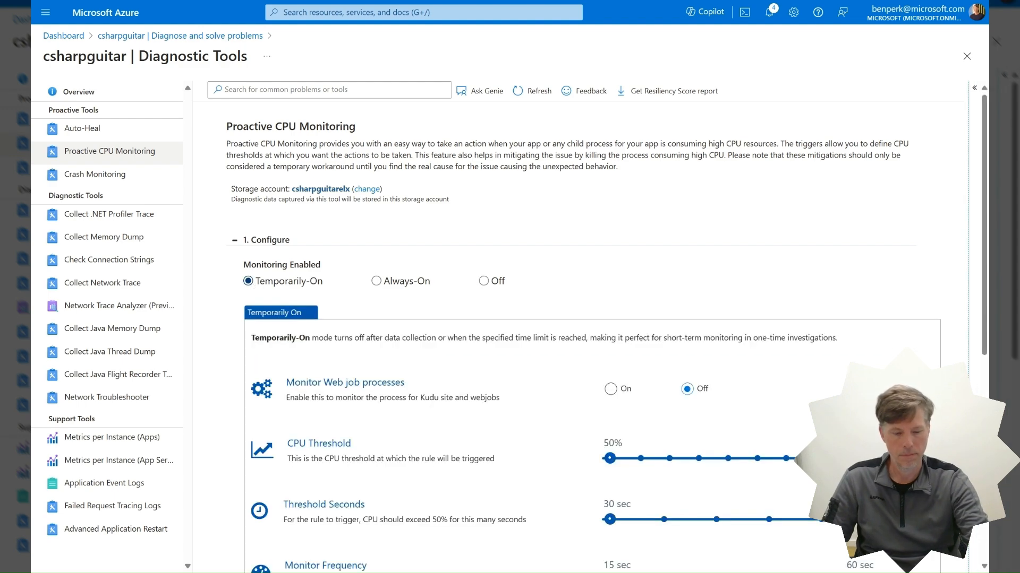
Switch Monitor Web job processes to On and review the Rule Configuration summary
scroll(down, 3)
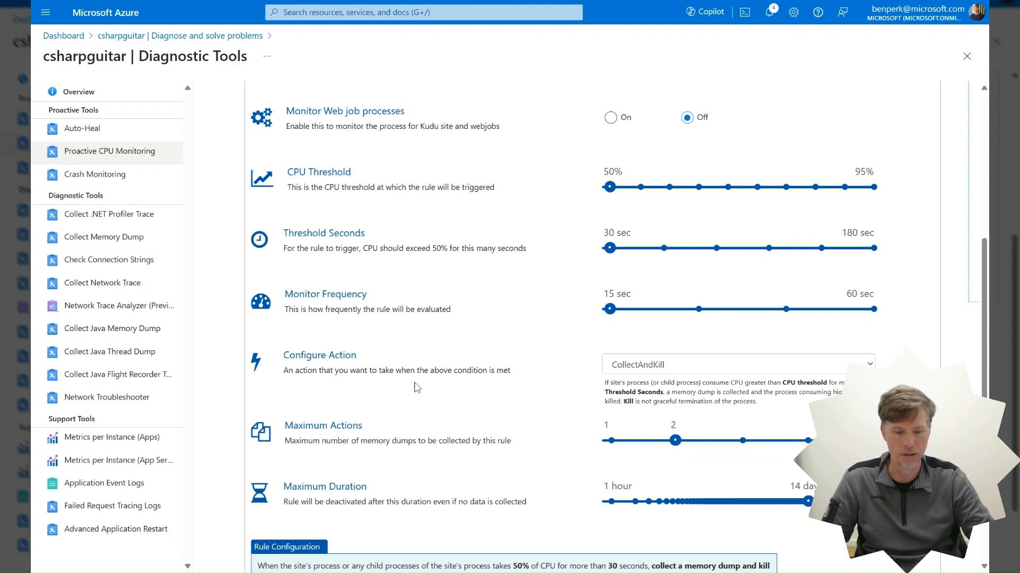
click(611, 117)
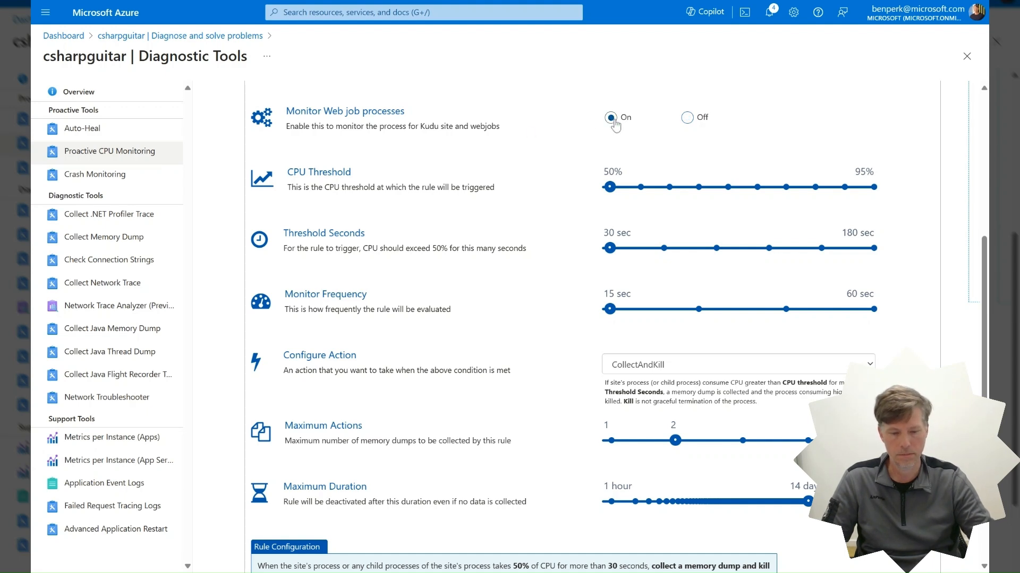
scroll(down, 3)
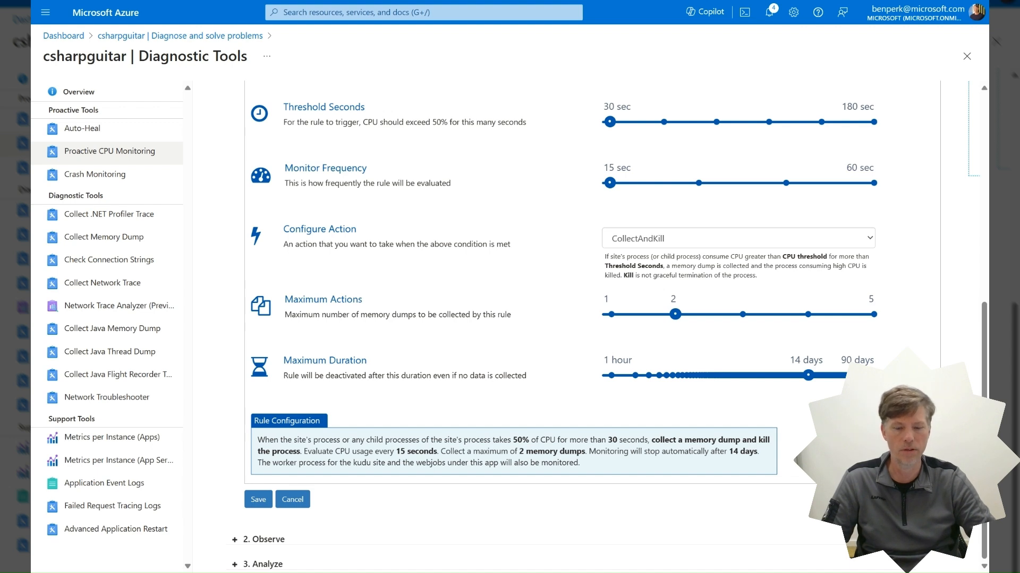
mouse_move(563, 168)
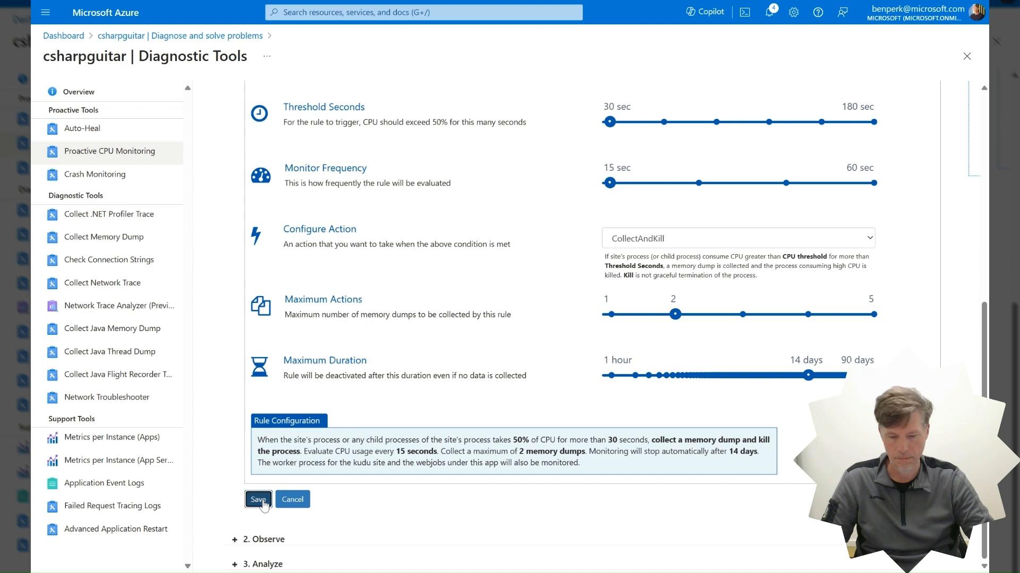
Save the CPU monitoring rule and view live logs of monitored processes under Observe
click(257, 499)
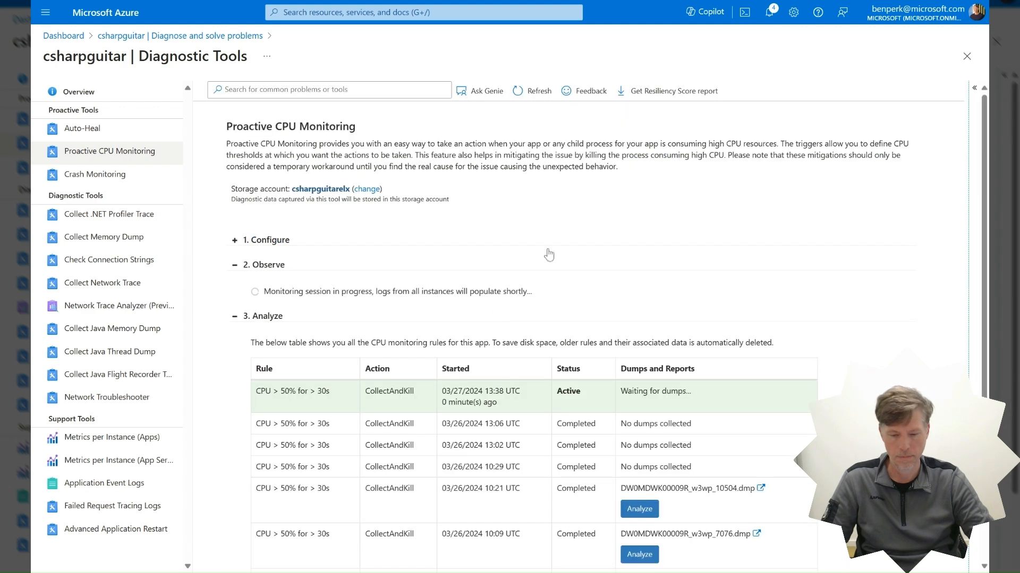
mouse_move(586, 223)
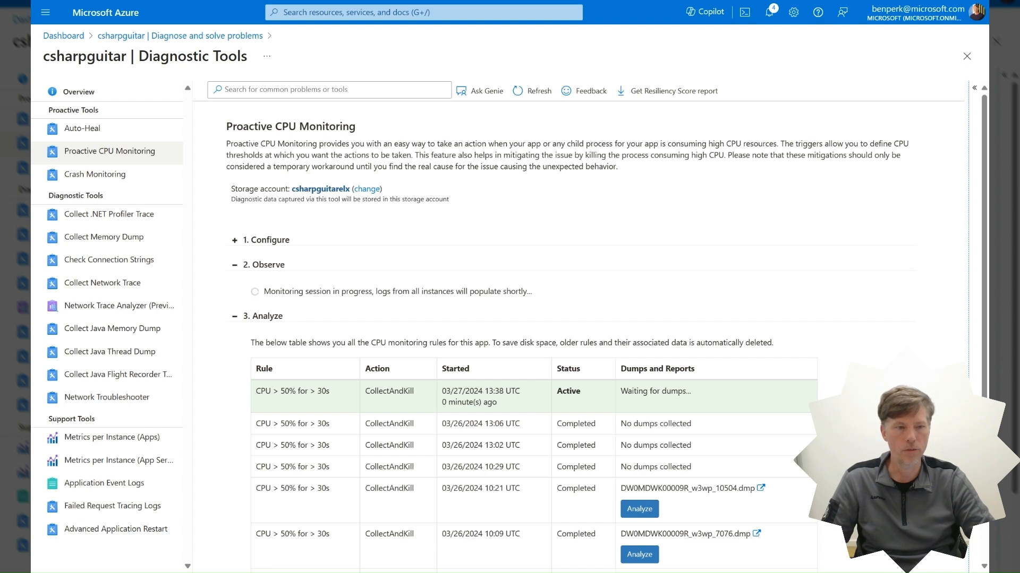
click(262, 316)
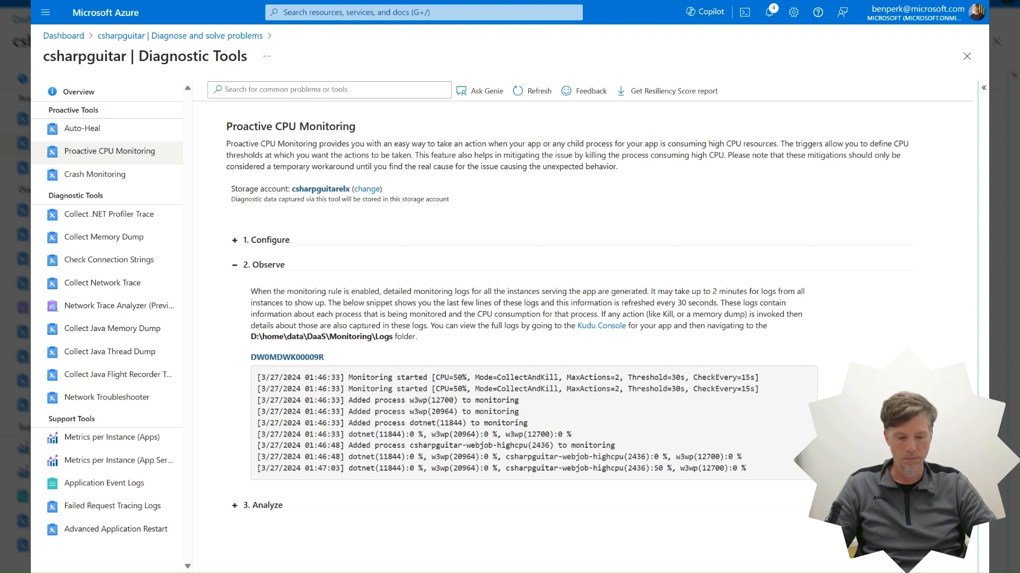
Set Monitoring Enabled back to Off under Configure
scroll(down, 3)
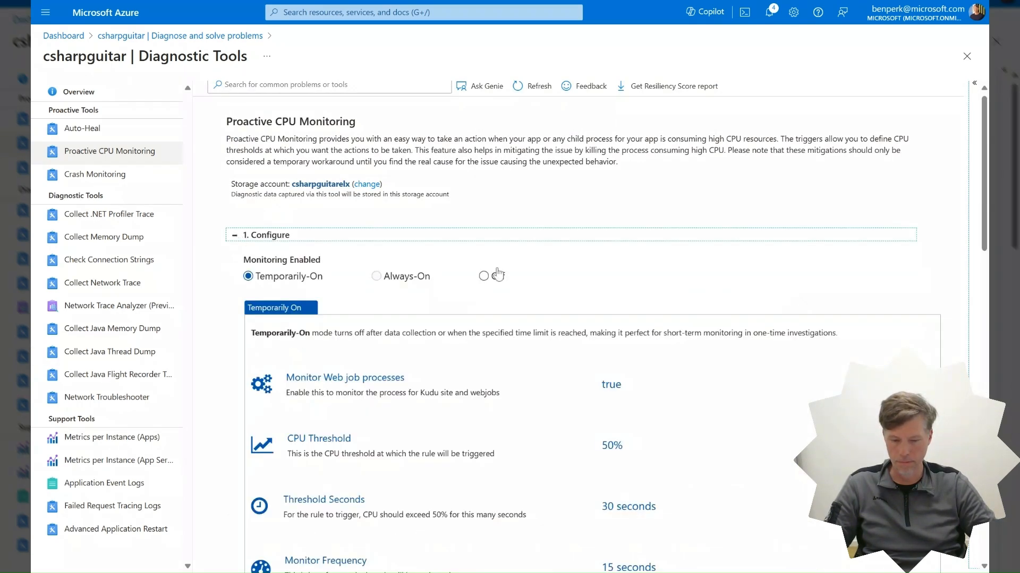
click(483, 276)
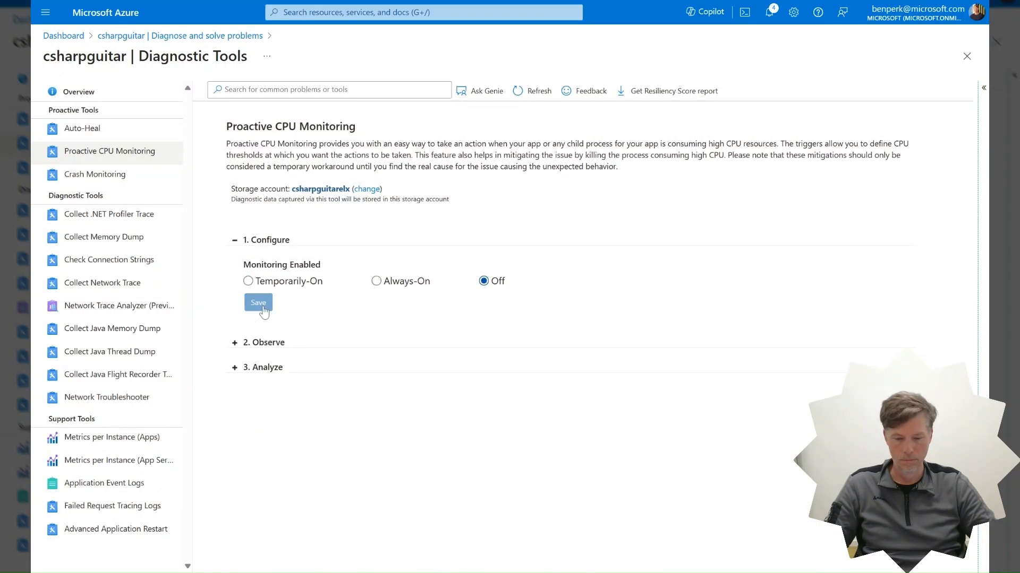